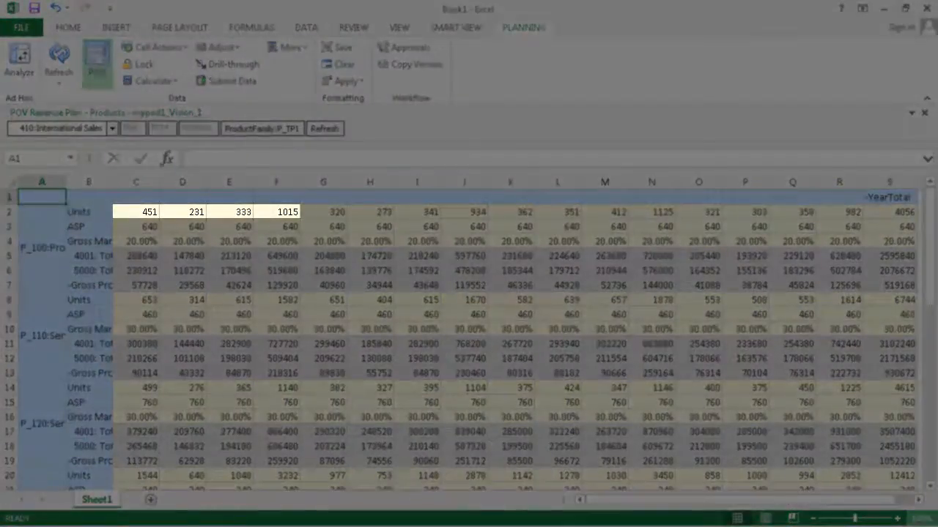
# - Refresh the form without saving, restoring Product X January Units from 475 to 451
pyautogui.click(150, 212)
pyautogui.write('475')
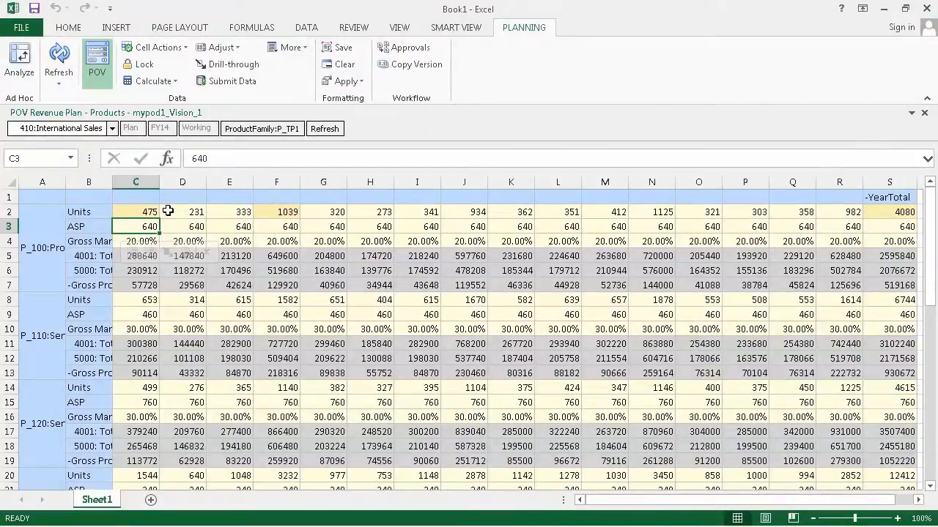
pyautogui.click(59, 63)
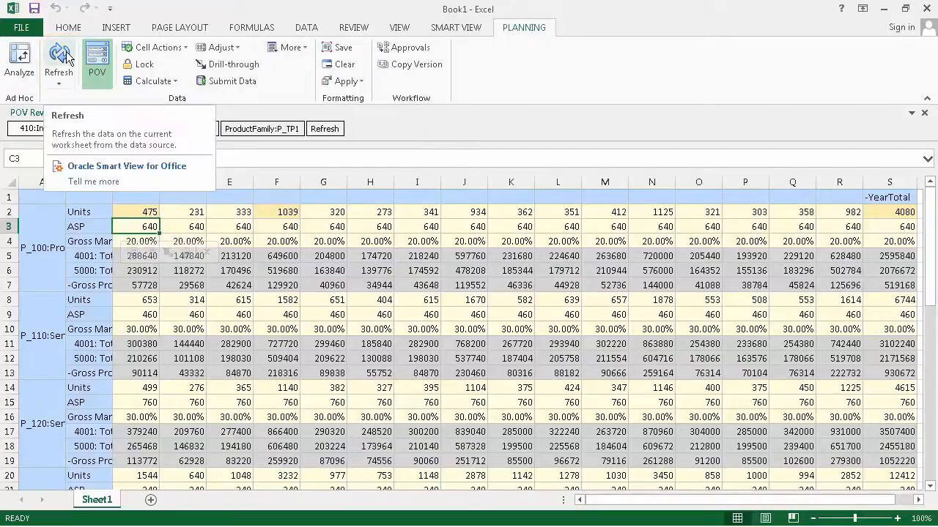
pyautogui.click(59, 63)
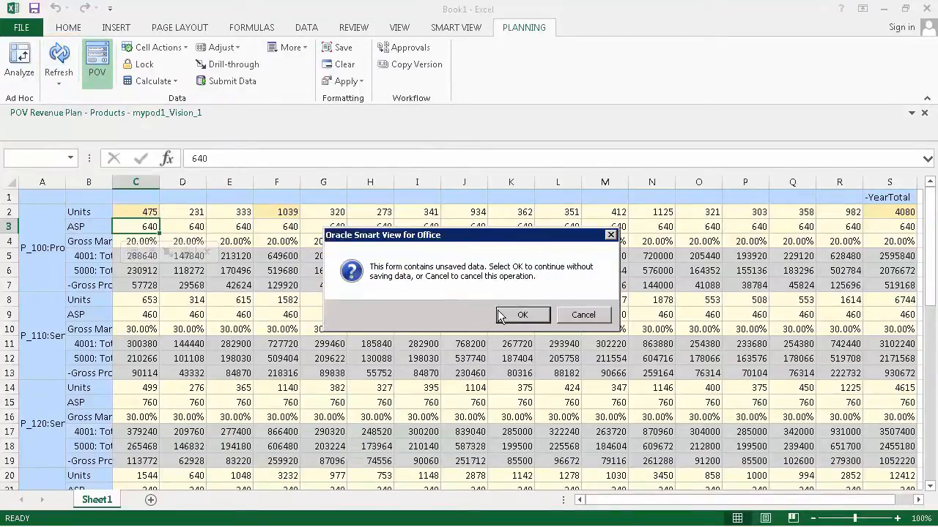
pyautogui.click(523, 314)
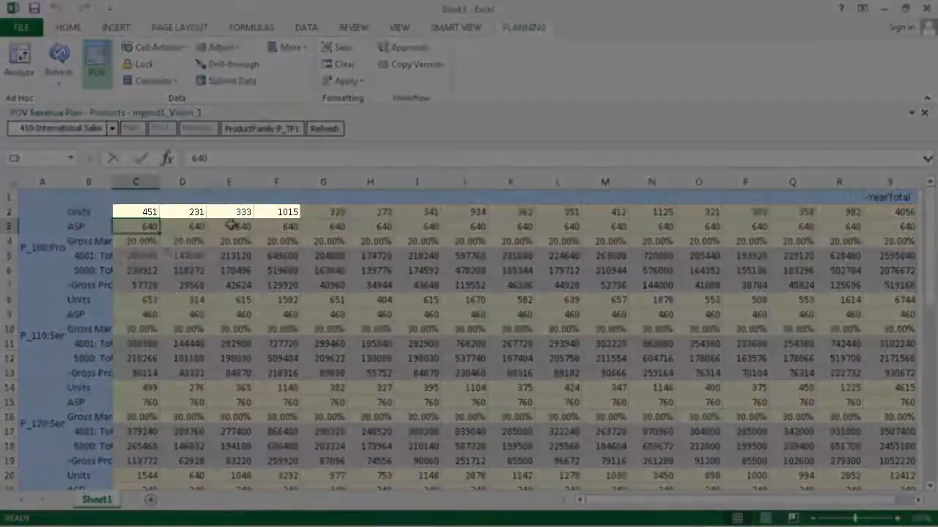
# - Submit 475 as Product X January Units so revenue and gross profit recalculate
pyautogui.click(136, 212)
pyautogui.write('475')
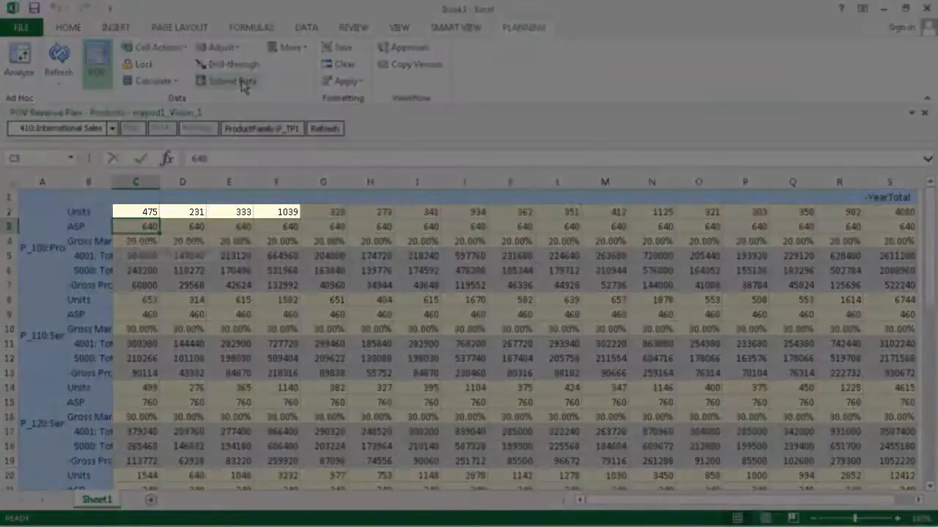
pyautogui.click(136, 212)
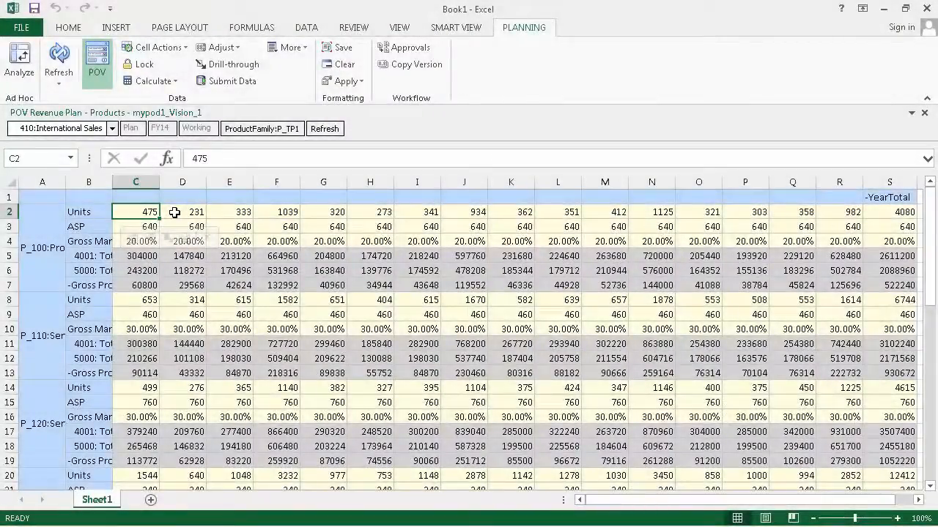
# - Add supporting details Source A 375 and Source B 76 to Product X January Units, then submit
pyautogui.click(154, 47)
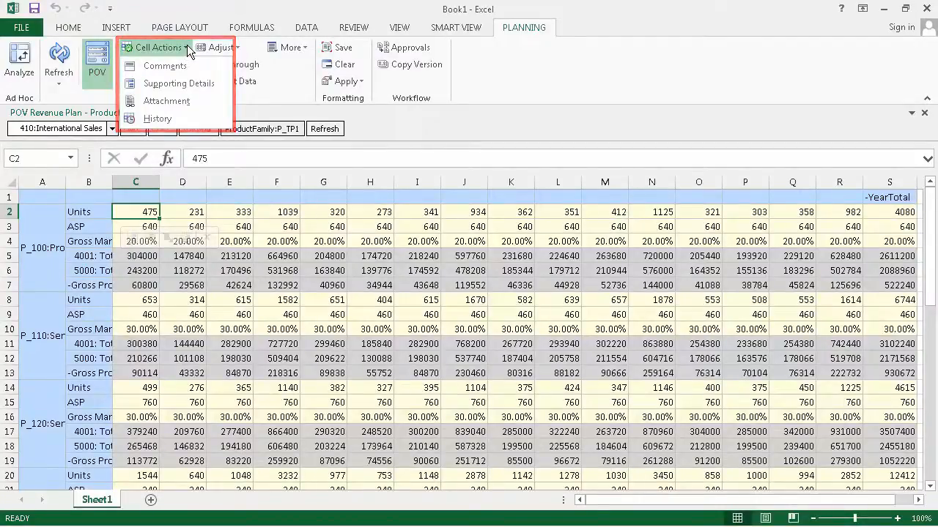
pyautogui.moveTo(179, 83)
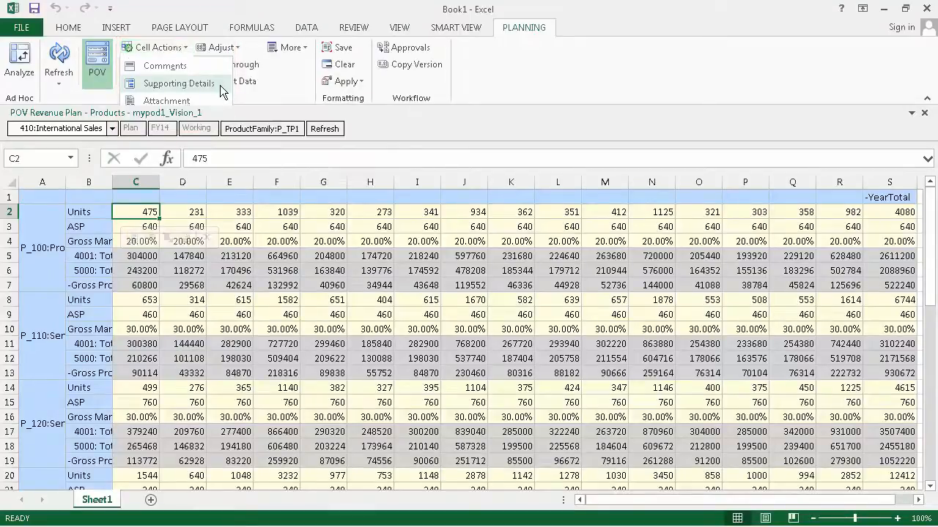
pyautogui.click(180, 82)
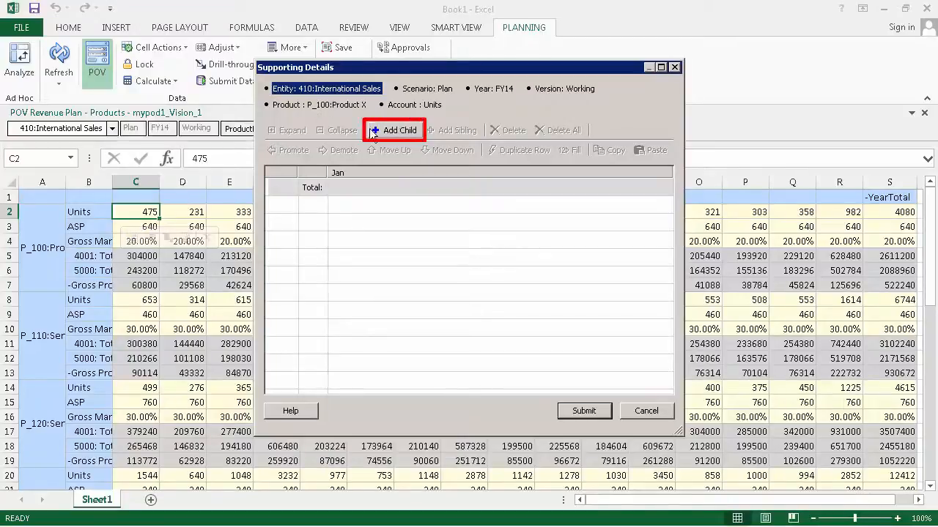
pyautogui.click(393, 130)
pyautogui.write('76')
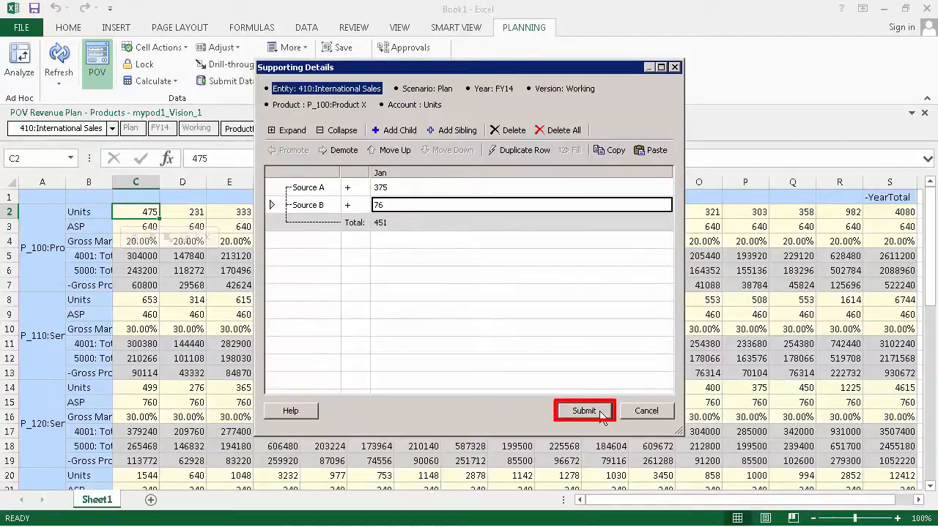
pyautogui.click(584, 410)
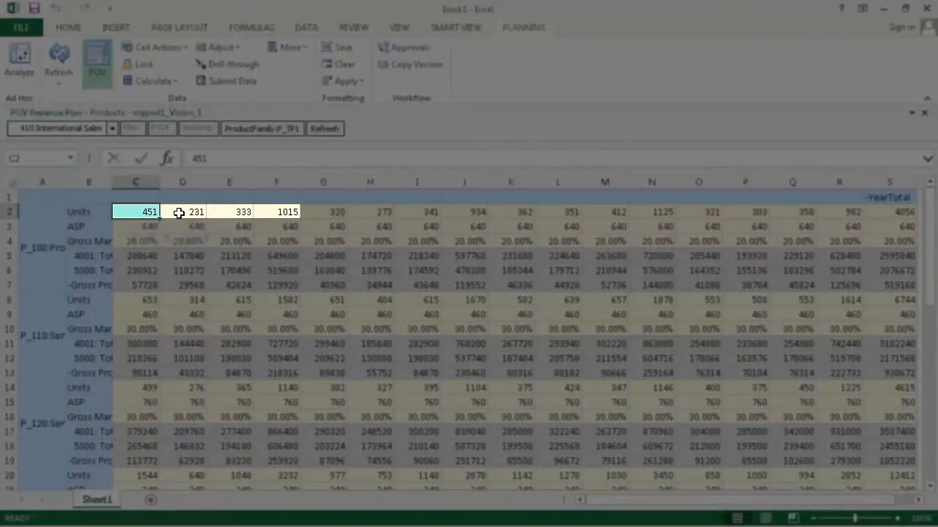
# - Add the comment 'Added source information.' to Product X January Units and review its supporting details
pyautogui.click(154, 46)
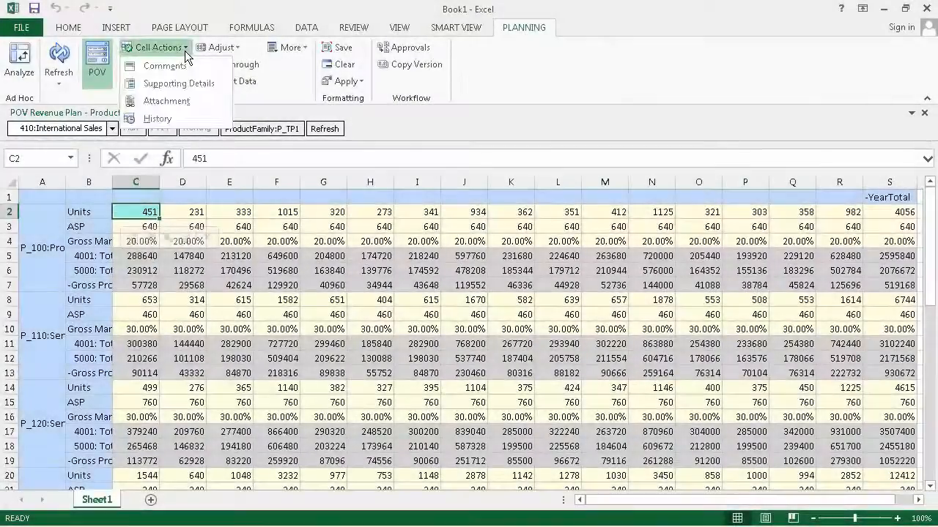
pyautogui.click(164, 66)
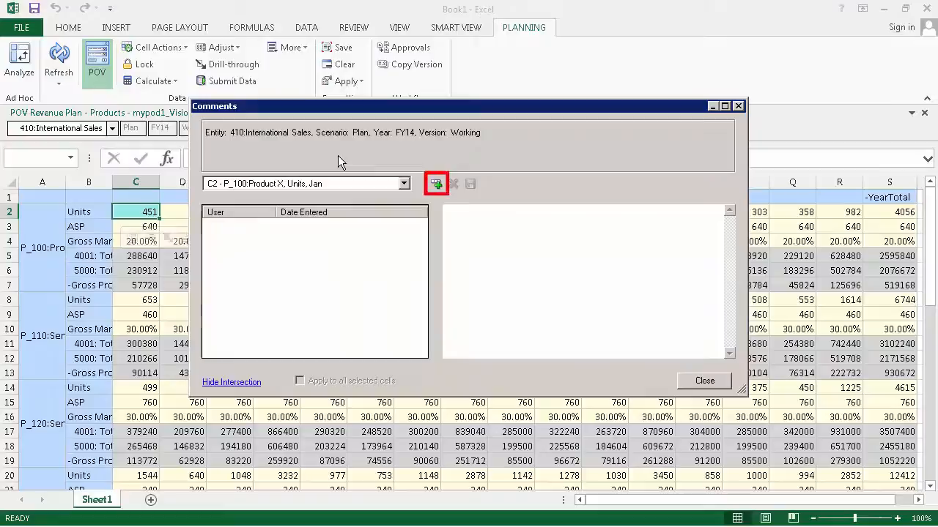
pyautogui.click(436, 184)
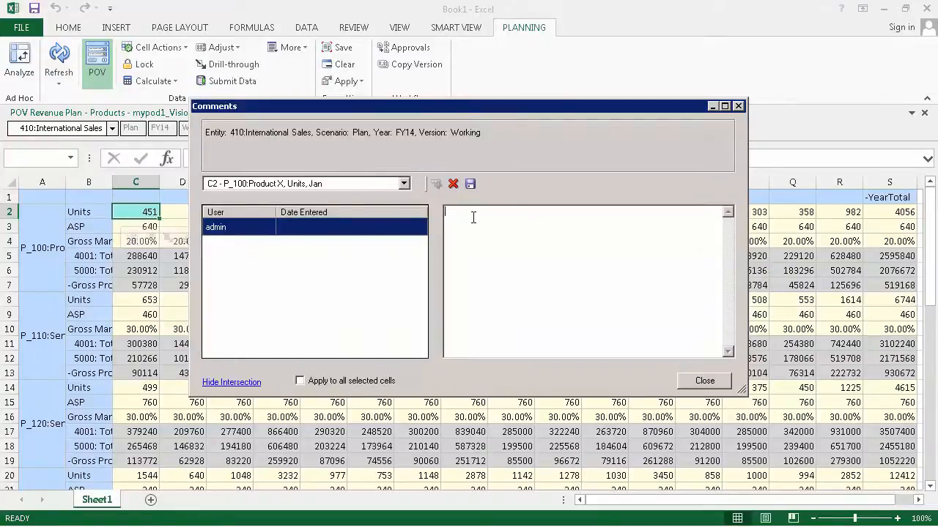
pyautogui.write('Added source information.')
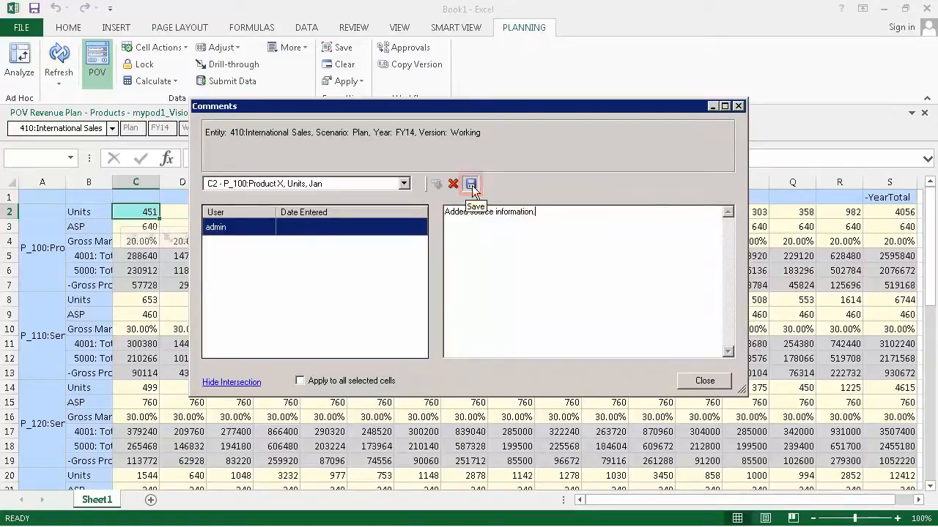
pyautogui.click(471, 183)
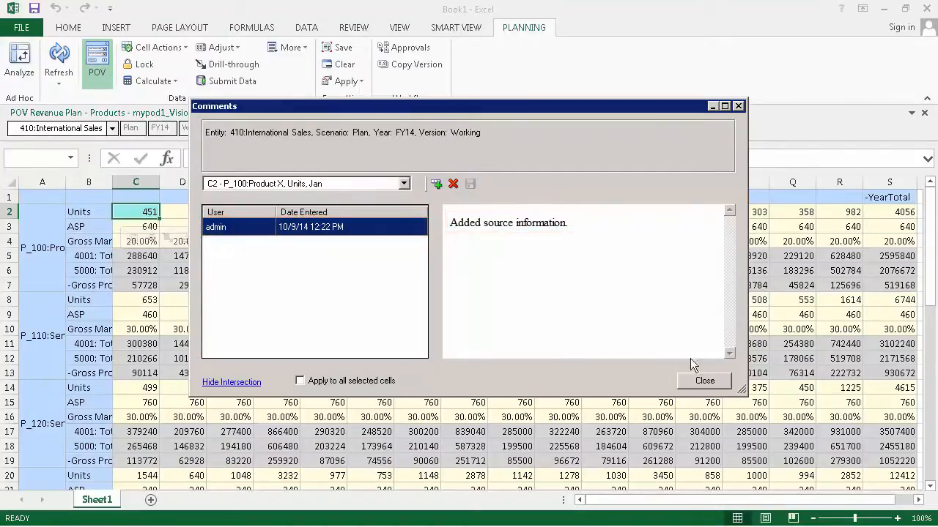
pyautogui.click(704, 380)
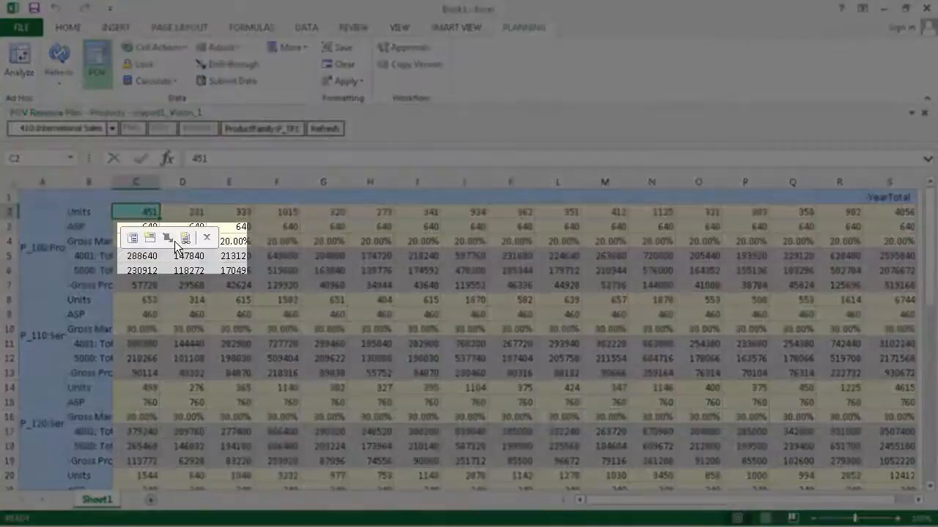
pyautogui.moveTo(150, 238)
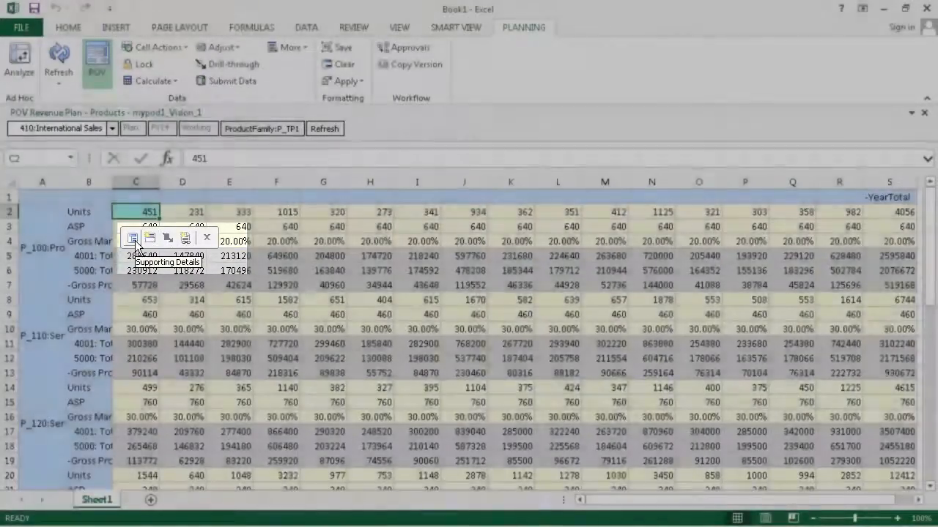
pyautogui.click(135, 241)
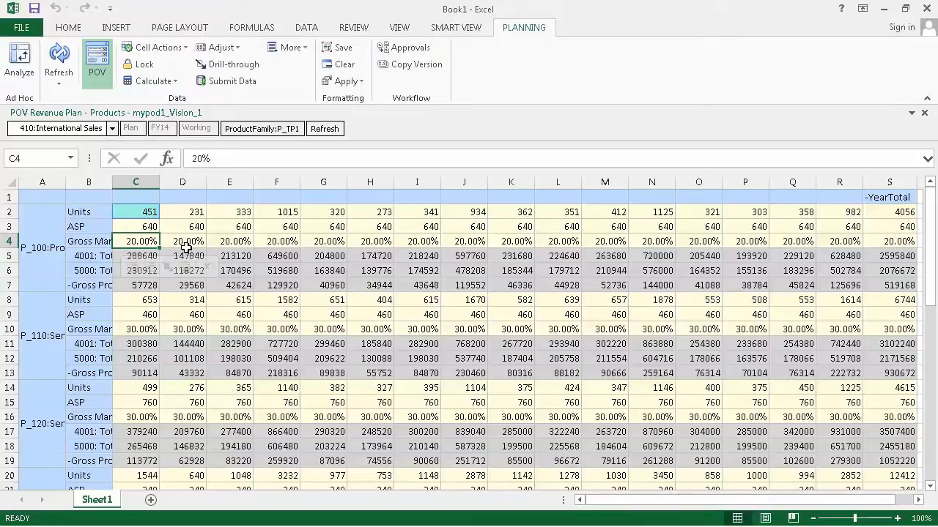
# - Attach a 'Product Report FY13' URL to the Product X January Gross Margin cell
pyautogui.click(155, 47)
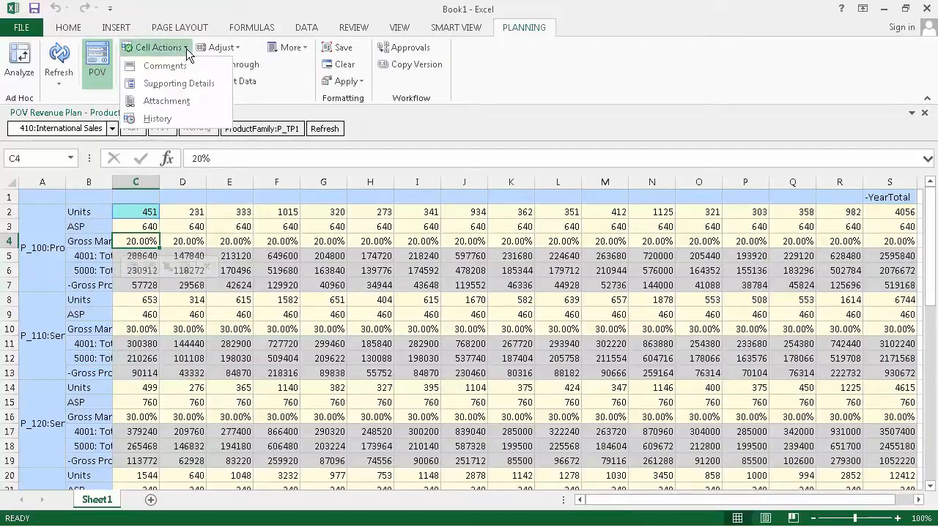
pyautogui.moveTo(167, 100)
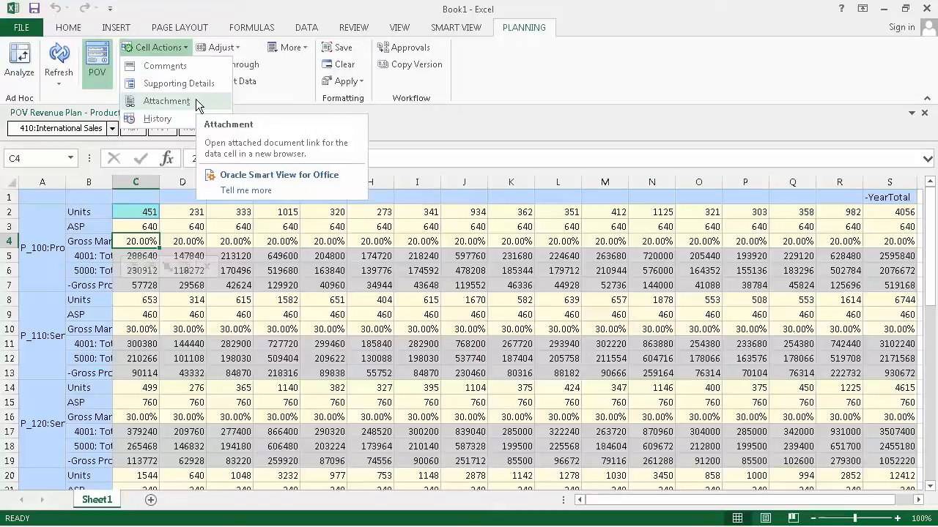
pyautogui.click(166, 101)
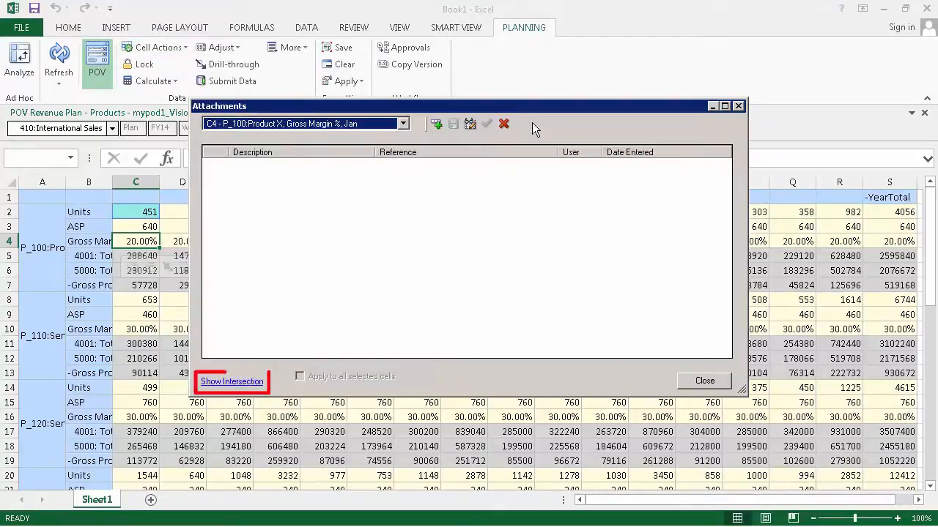
pyautogui.click(230, 381)
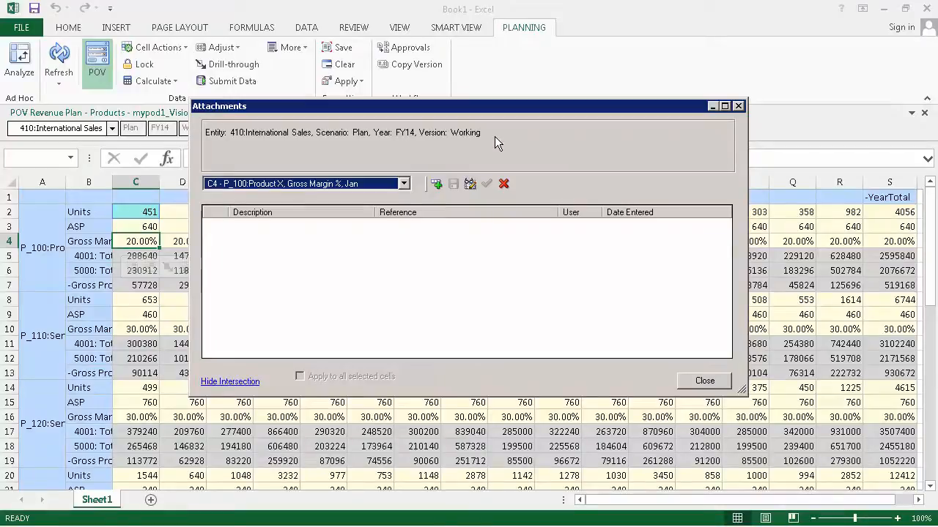
pyautogui.click(436, 183)
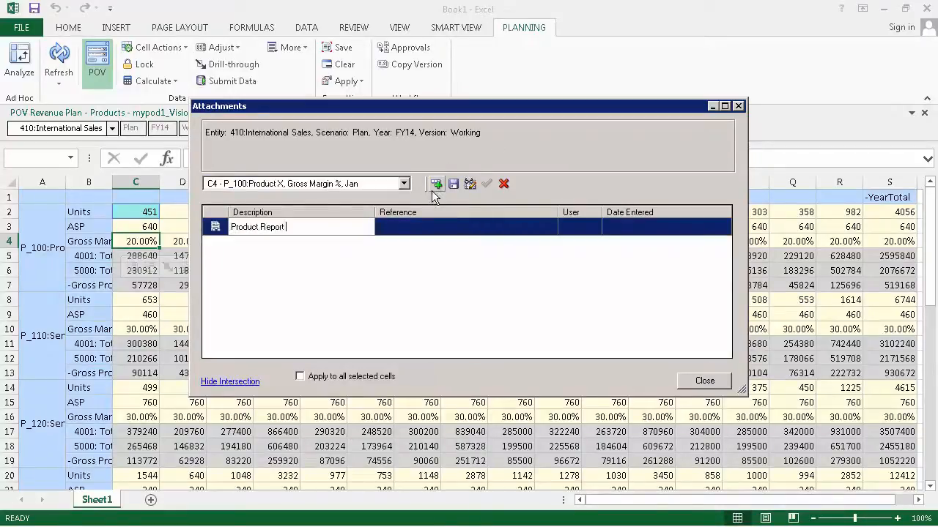
pyautogui.click(436, 184)
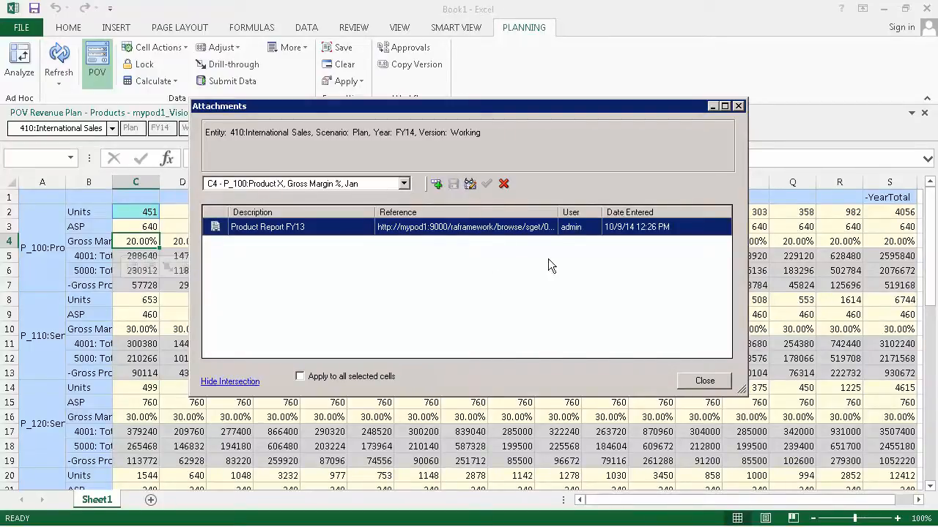
pyautogui.click(704, 380)
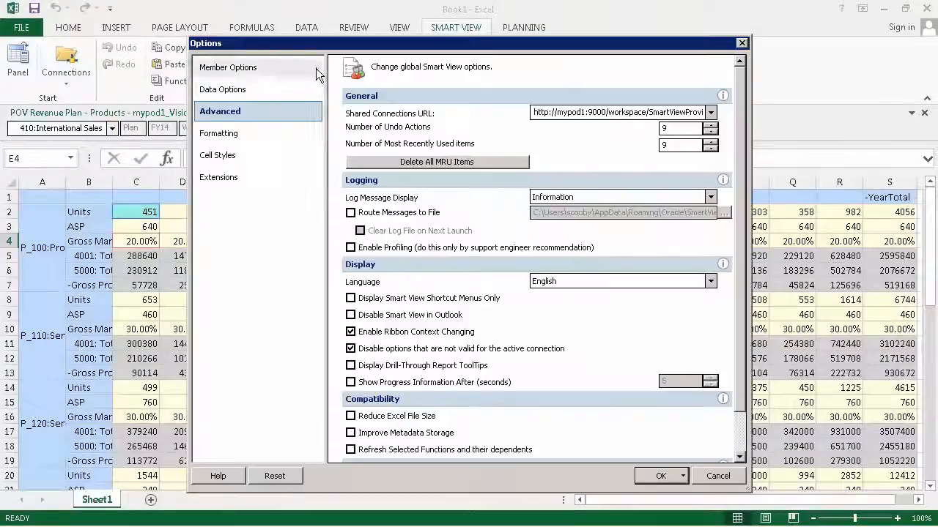
# - Give the Document Attachment cell style a red fill in Smart View options
pyautogui.click(220, 155)
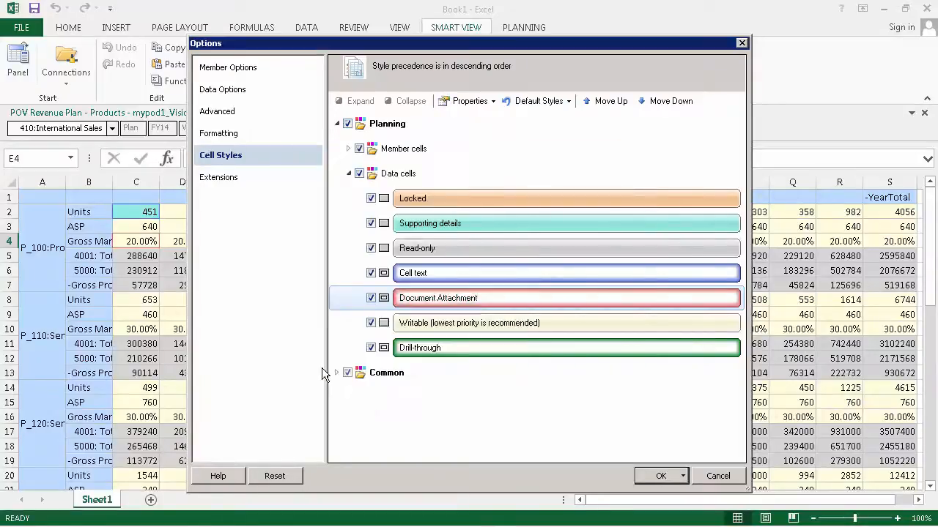
pyautogui.click(660, 475)
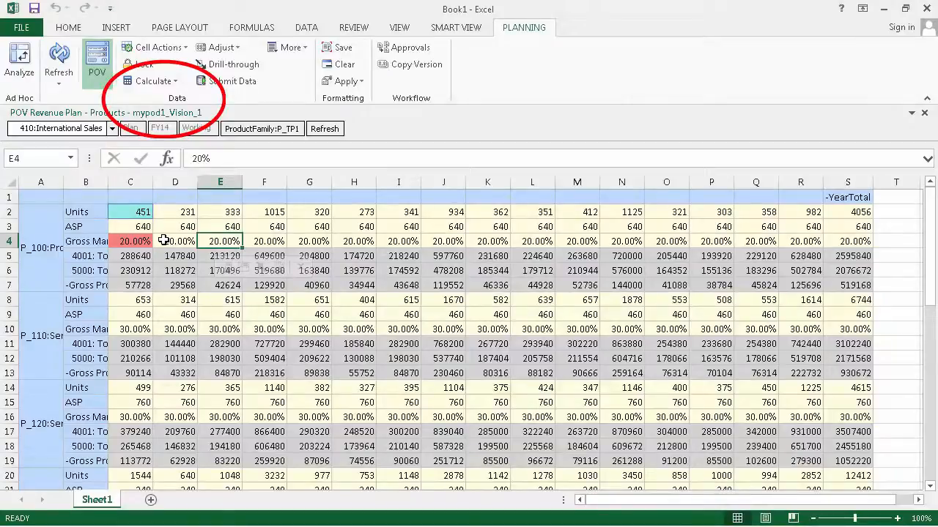
# - Launch the Revenue Plan rule from Rules on Form and close after success
pyautogui.click(153, 80)
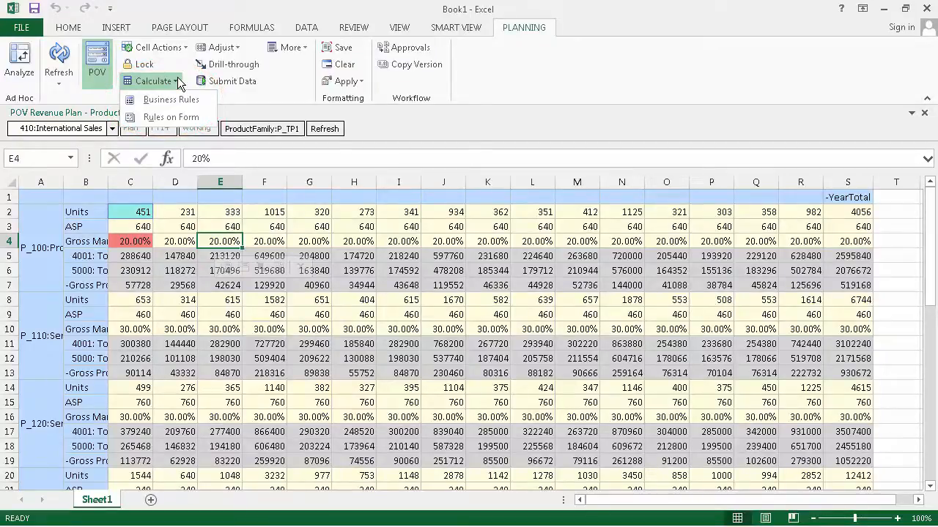
pyautogui.moveTo(172, 116)
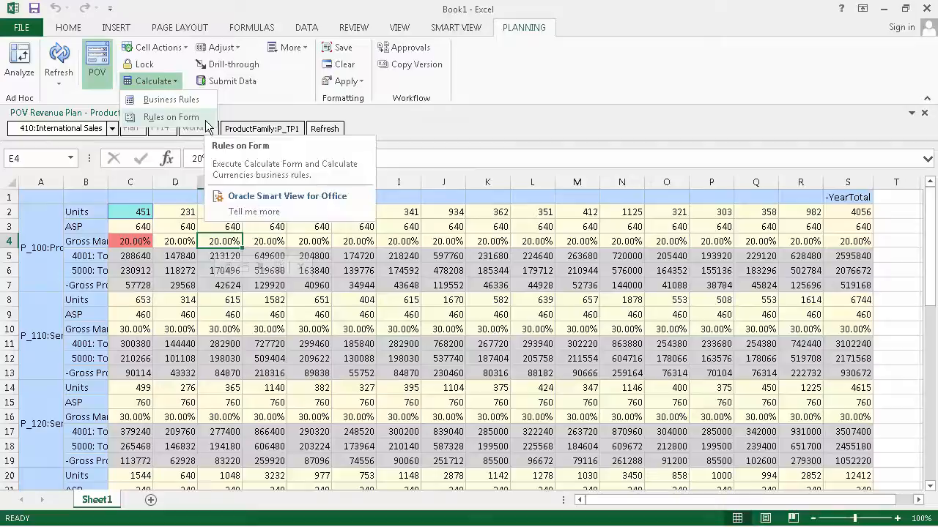
pyautogui.click(172, 99)
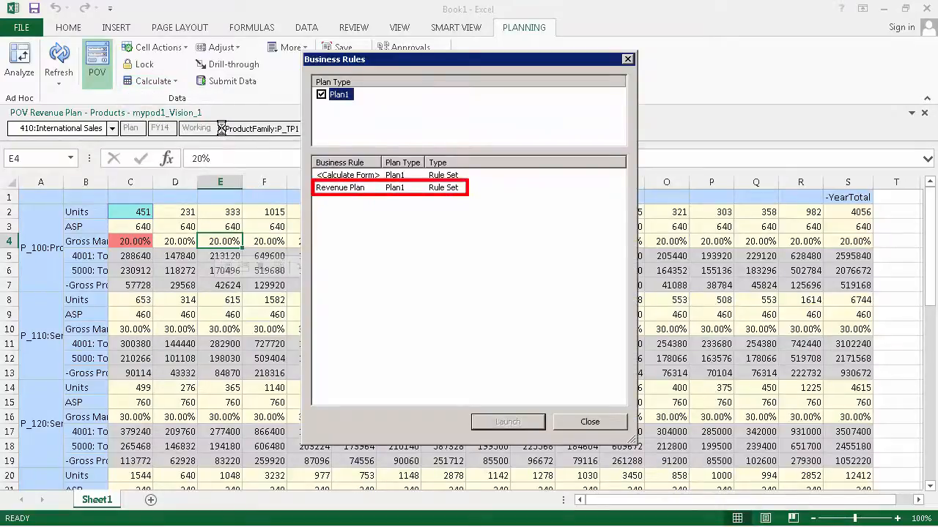
pyautogui.click(339, 188)
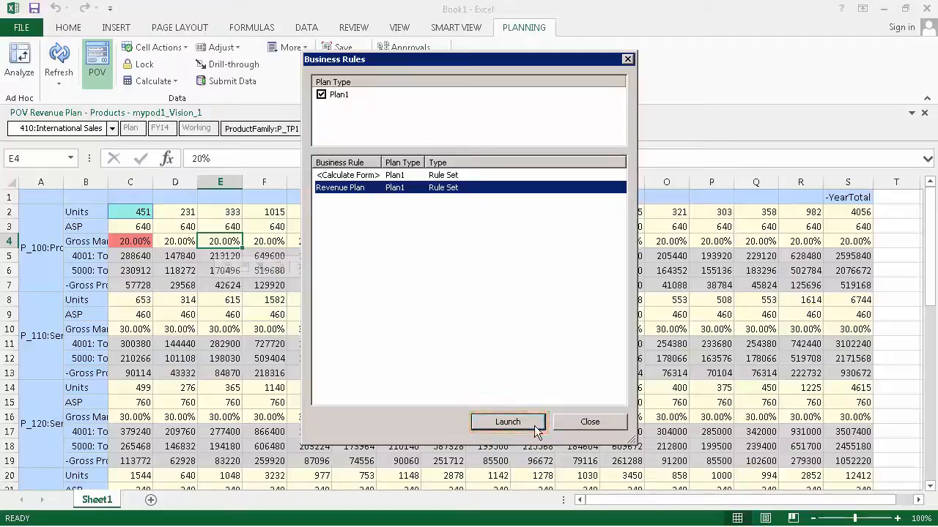
pyautogui.click(507, 421)
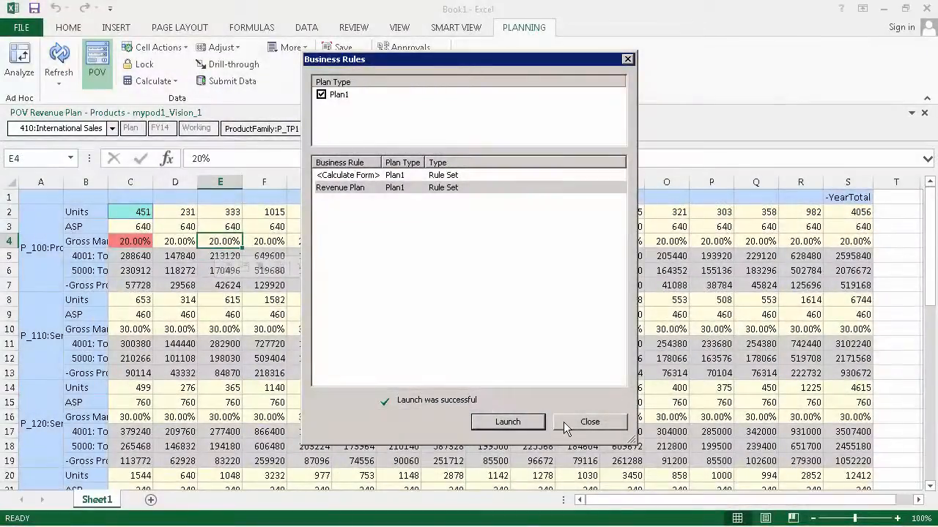
pyautogui.click(590, 422)
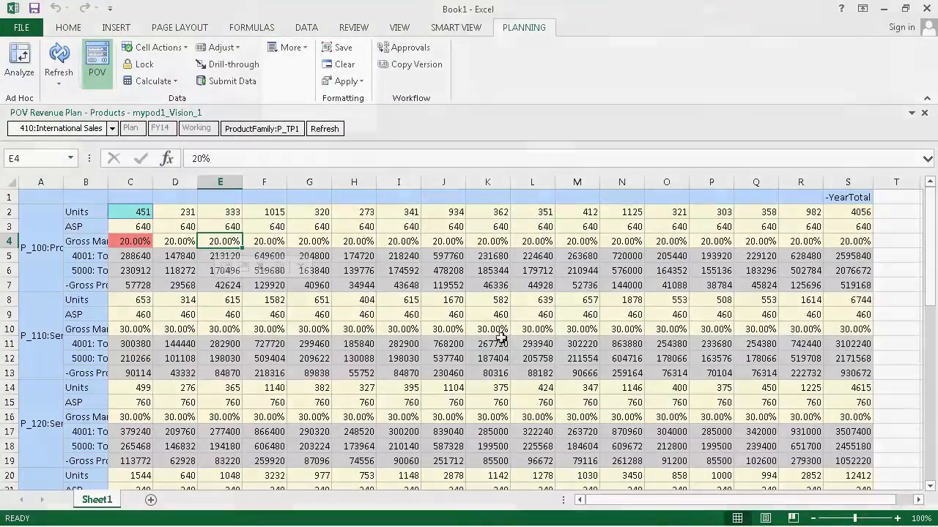
pyautogui.click(287, 46)
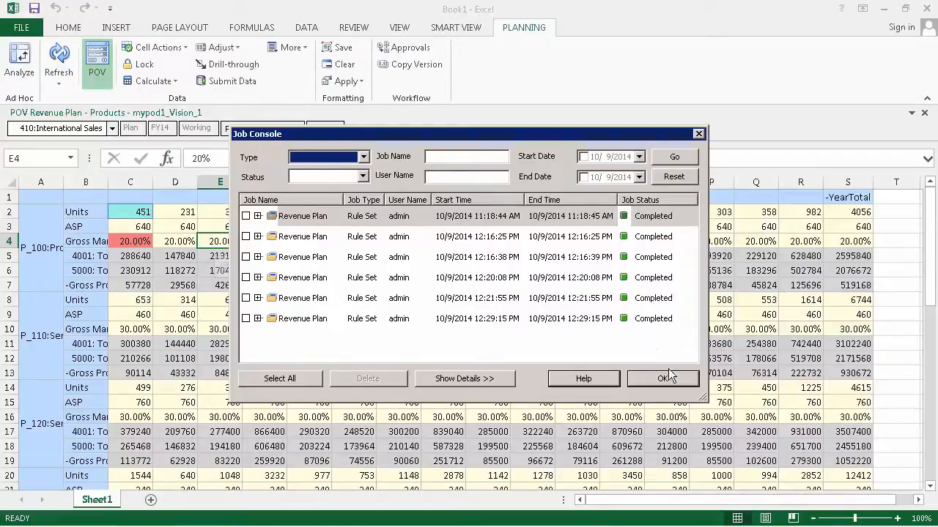
pyautogui.click(662, 378)
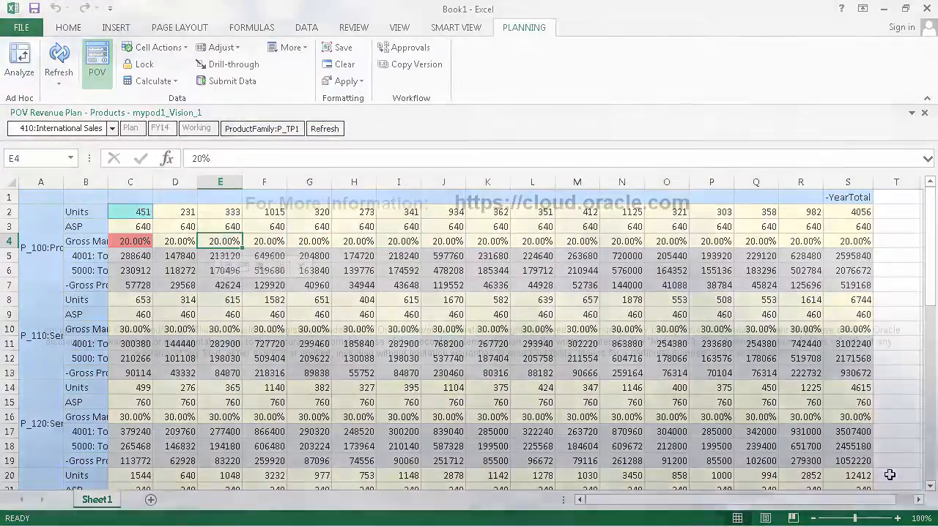